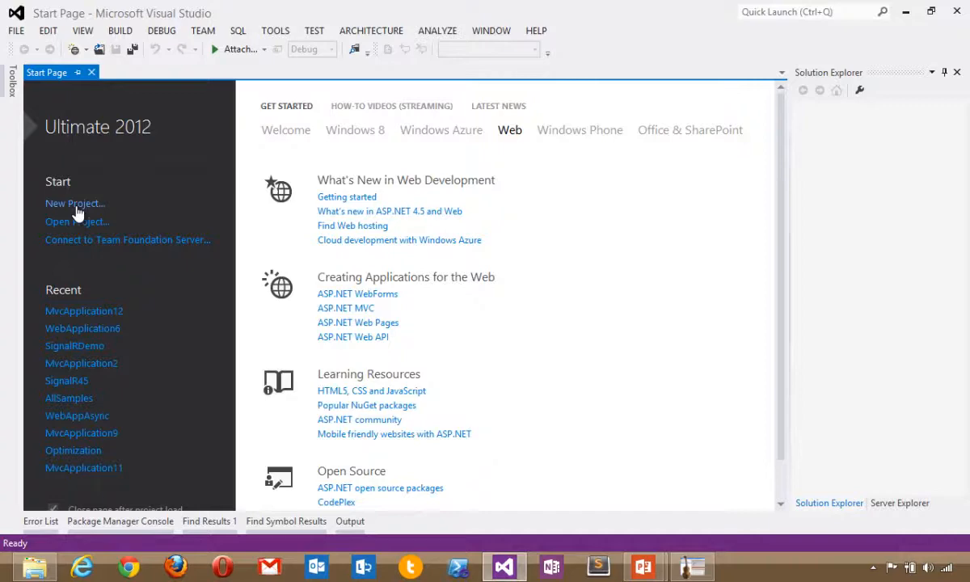
Create MvcApplication13 as an ASP.NET MVC 4 Web Application using the Web API template
{"action": "left_click", "coordinate": [74, 203]}
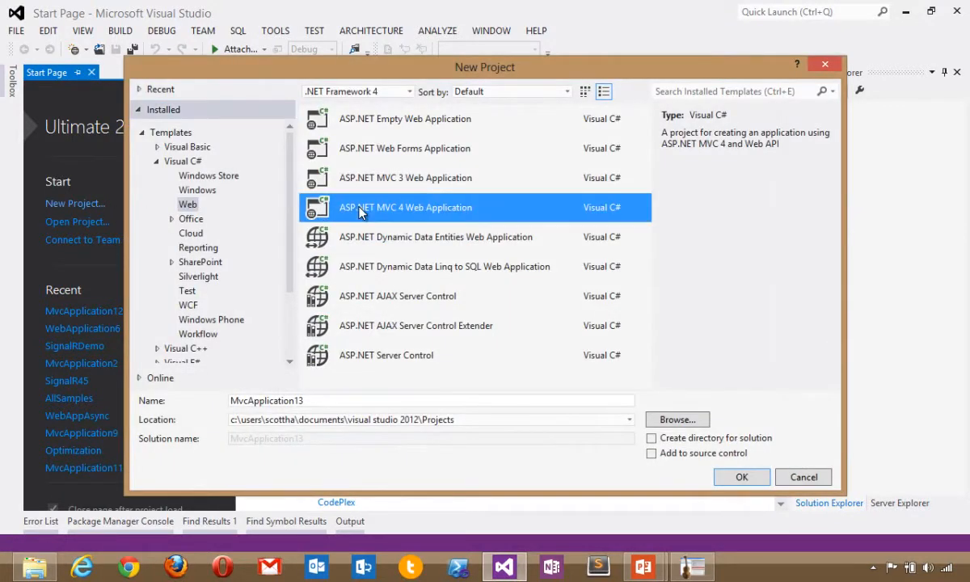
{"action": "left_click", "coordinate": [741, 477]}
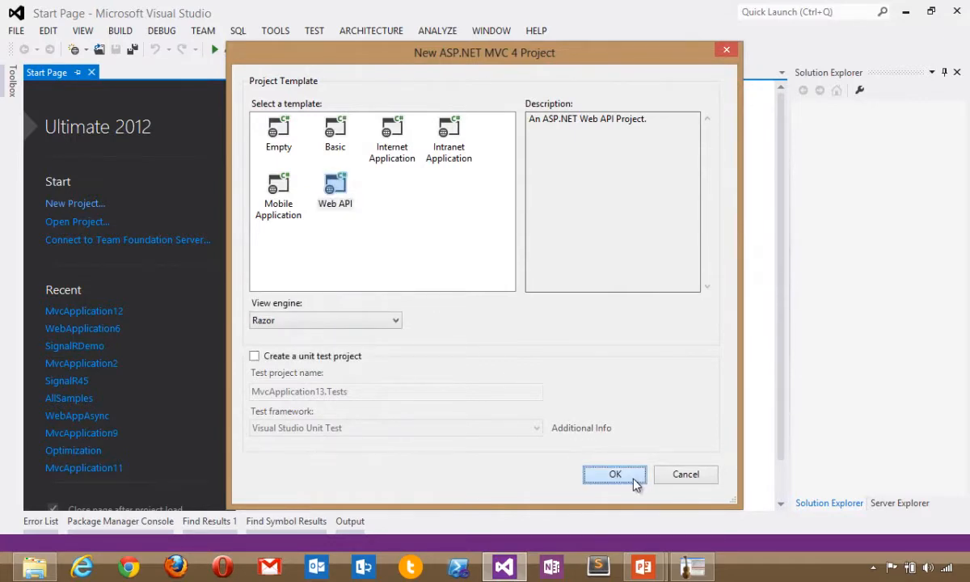
{"action": "left_click", "coordinate": [614, 474]}
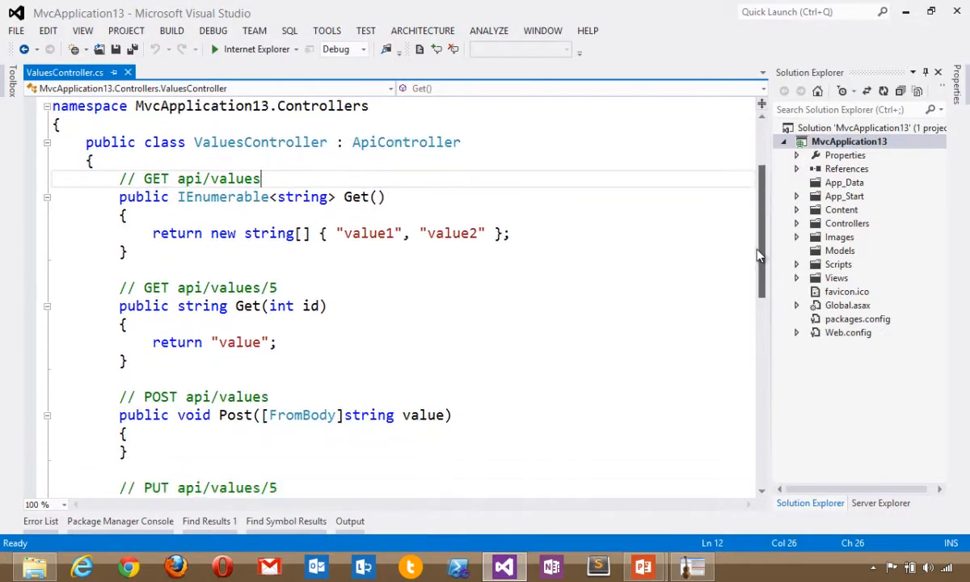
Review Global.asax.cs and the WebApiConfig.Register route definition, then return to ValuesController.cs
{"action": "double_click", "coordinate": [406, 124]}
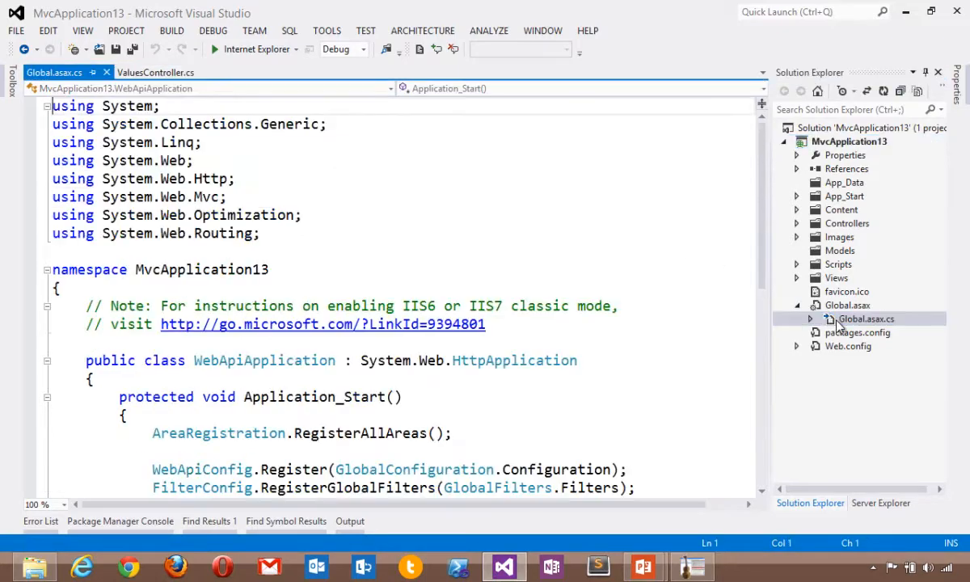
{"action": "scroll", "scroll_direction": "down", "scroll_amount": 3}
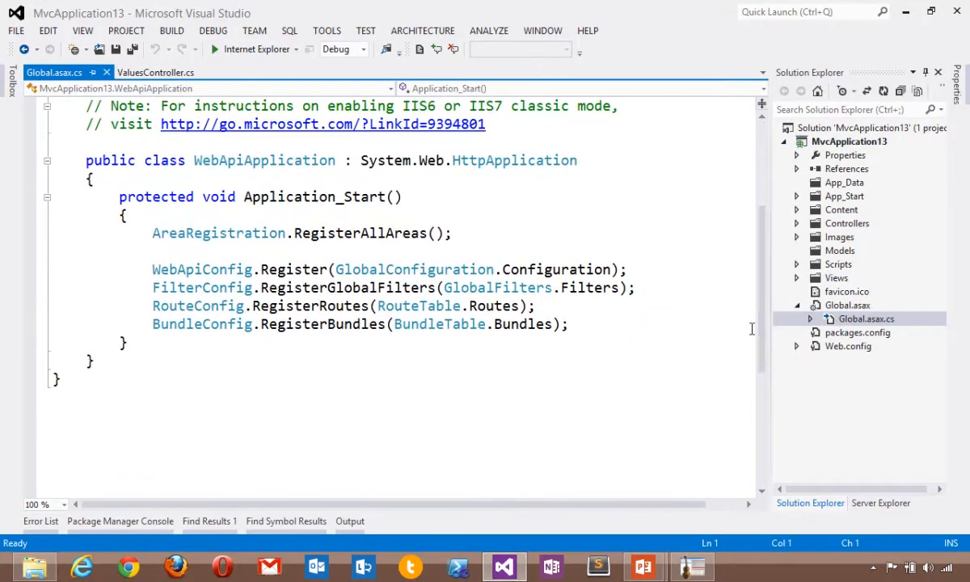
{"action": "right_click", "coordinate": [226, 269]}
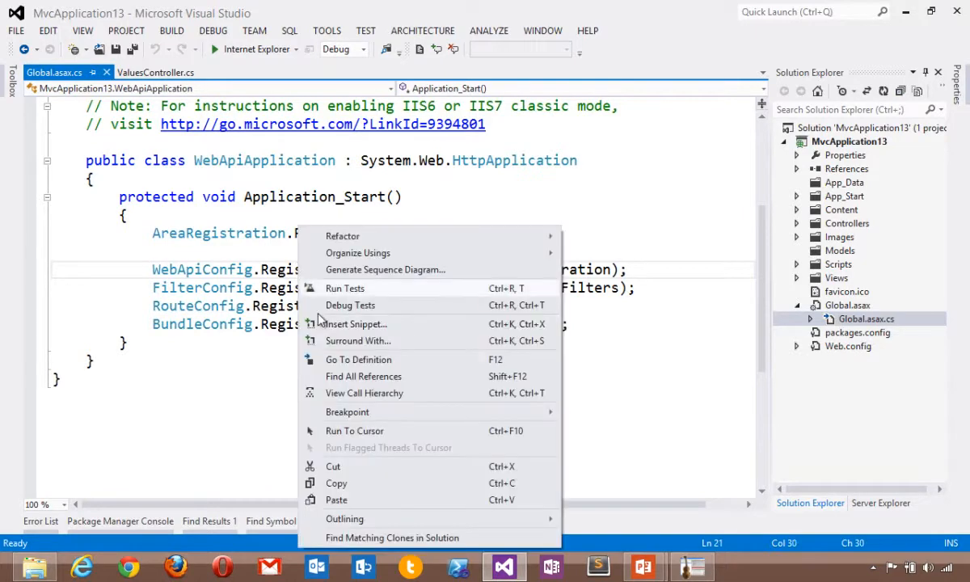
{"action": "left_click", "coordinate": [358, 359]}
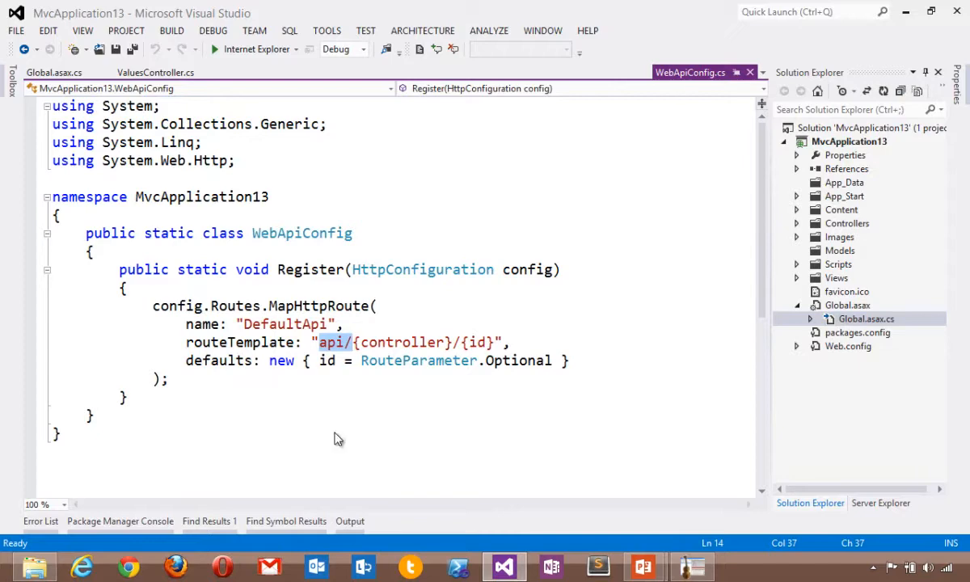
{"action": "left_click", "coordinate": [155, 72]}
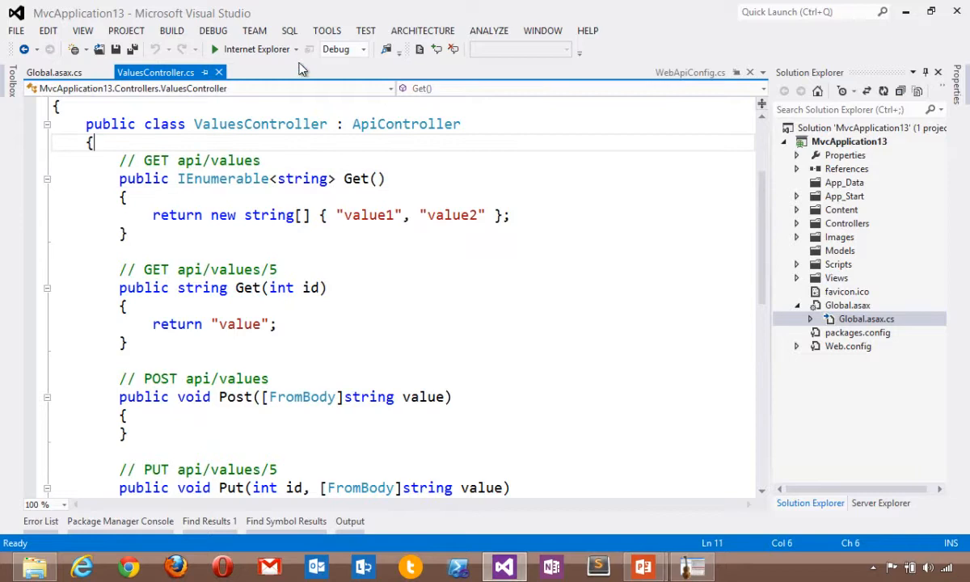
Run the site in Google Chrome and browse to localhost api/values
{"action": "left_click", "coordinate": [296, 50]}
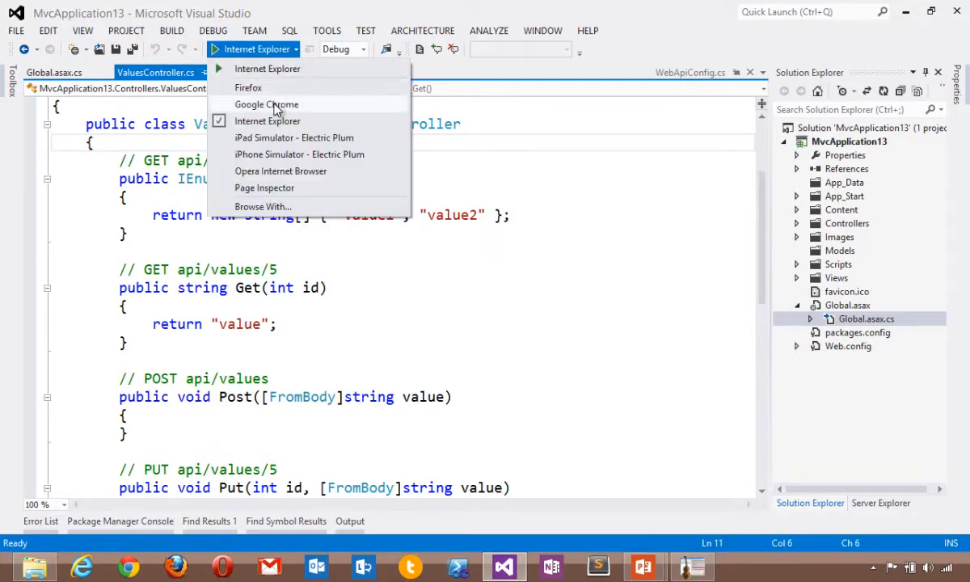
{"action": "left_click", "coordinate": [266, 105]}
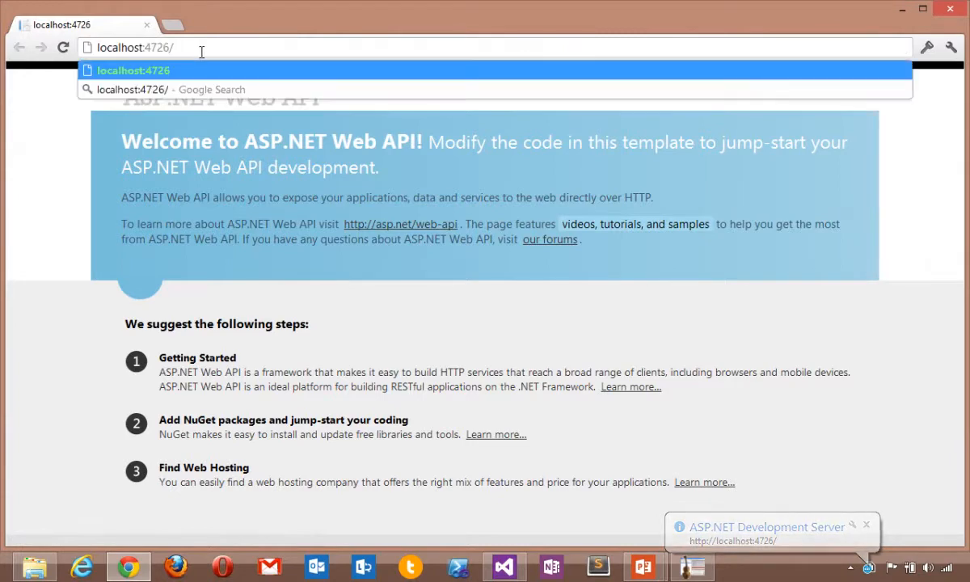
{"action": "type", "text": "api/values"}
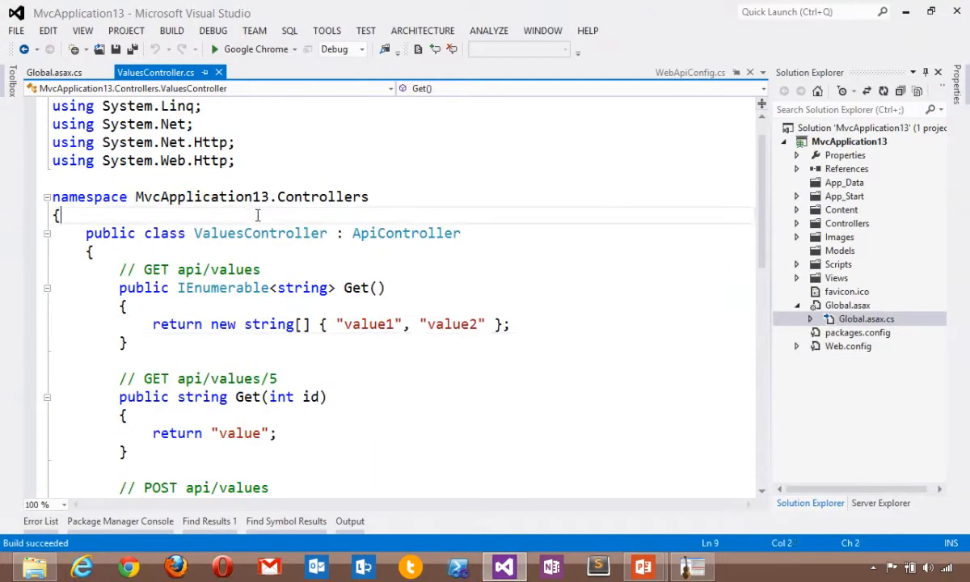
Add a Person class with ID, First, Last properties and rename Values to Person
{"action": "type", "text": "public int MyProperty { get; set;"}
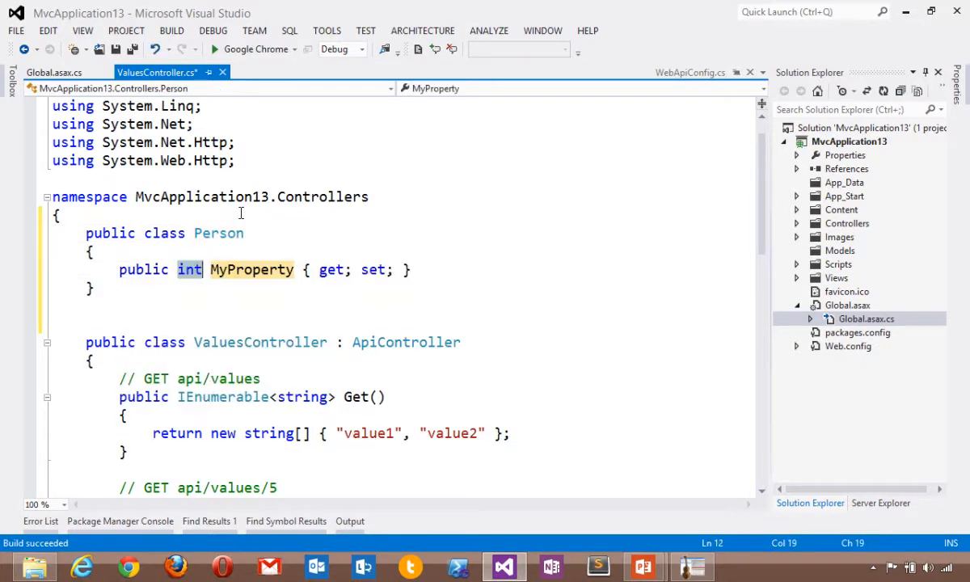
{"action": "type", "text": "public int ID { get; set; }"}
{"action": "type", "text": "public string First { get; set; }"}
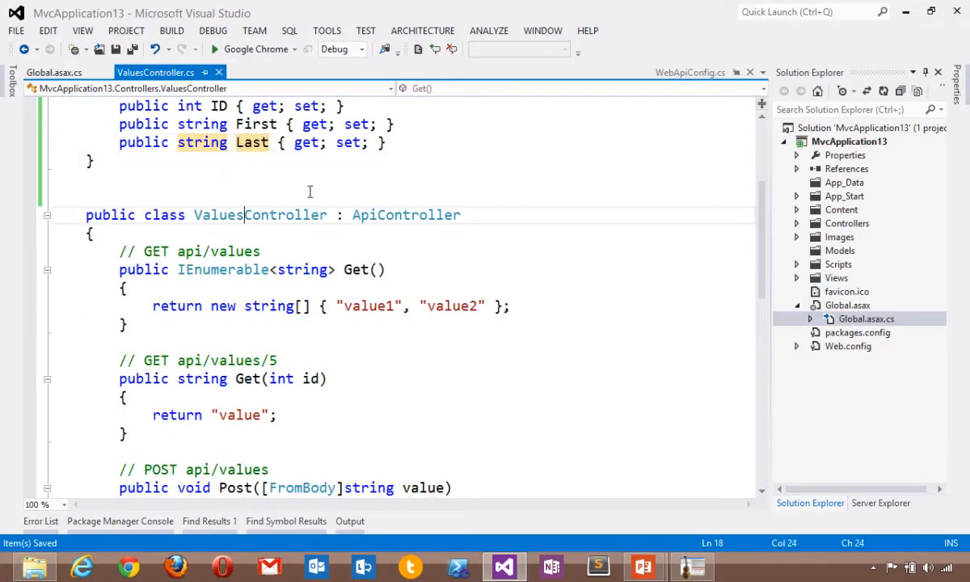
{"action": "key", "text": "ctrl+f"}
{"action": "type", "text": "Person"}
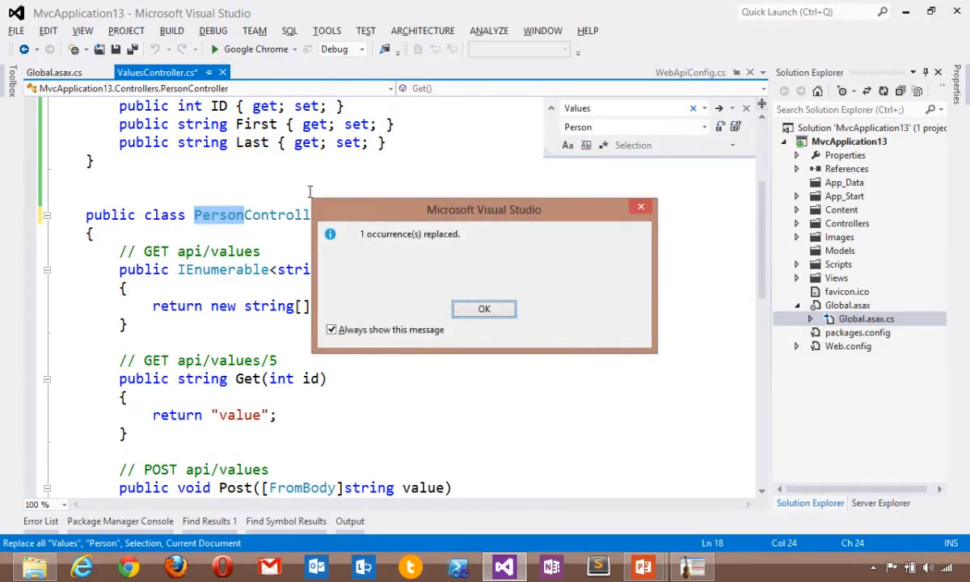
{"action": "left_click", "coordinate": [484, 309]}
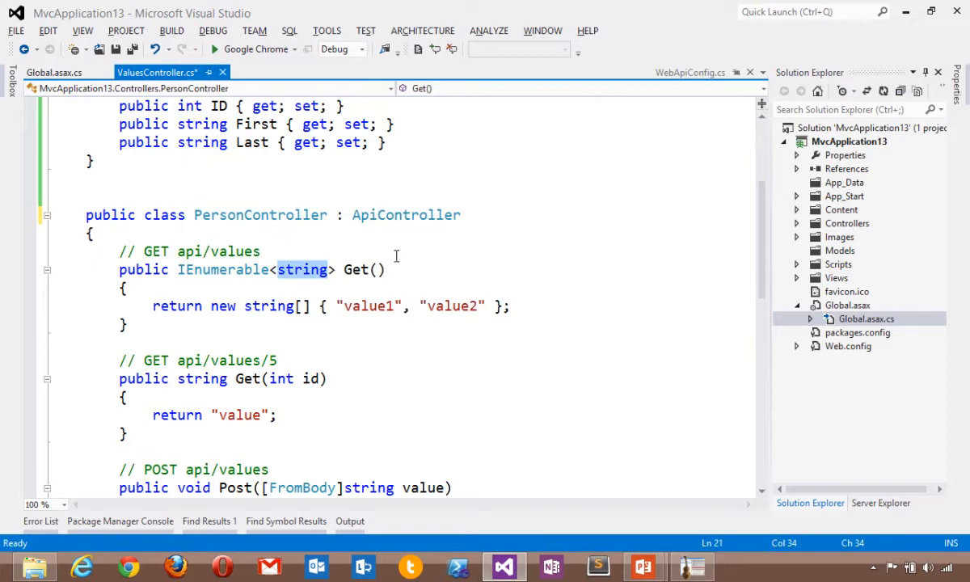
{"action": "key", "text": "ctrl+k"}
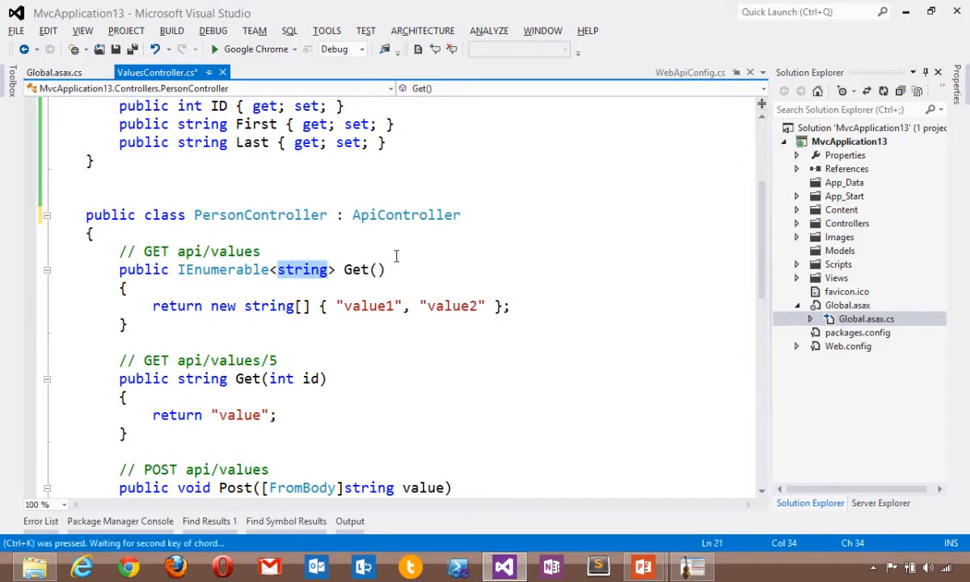
{"action": "type", "text": "Perso"}
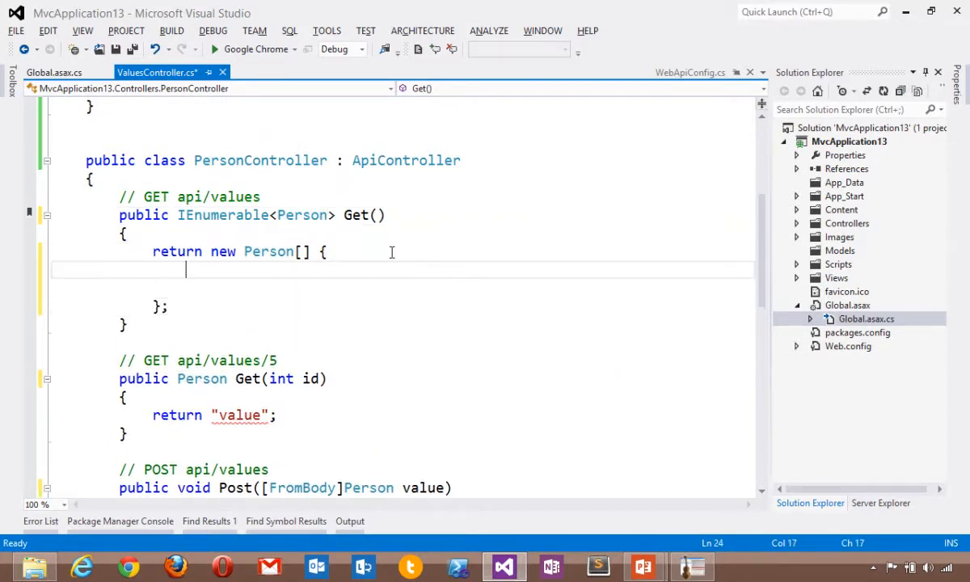
Make Get return a List of three new Person objects, starting with ID 0, Scott
{"action": "type", "text": "new"}
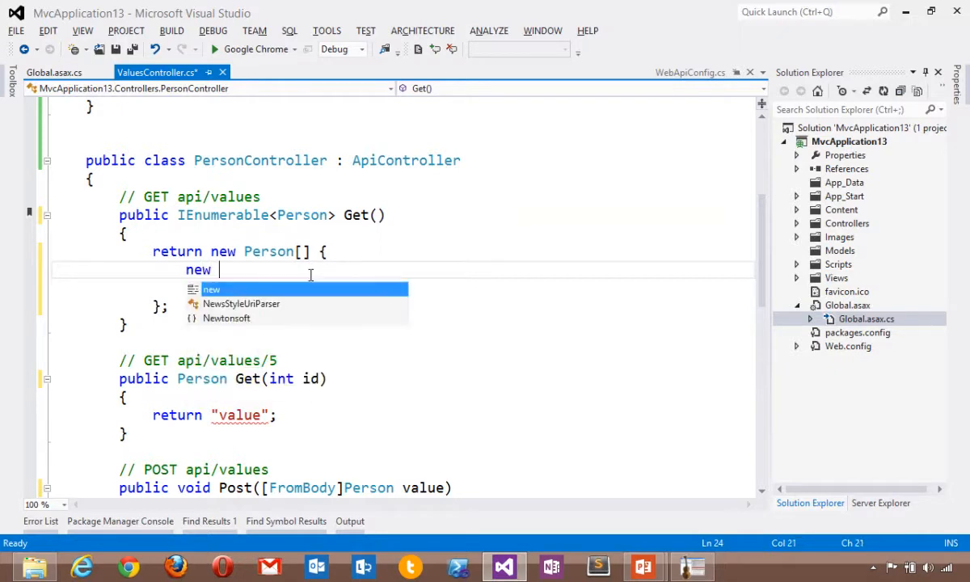
{"action": "type", "text": "Person{"}
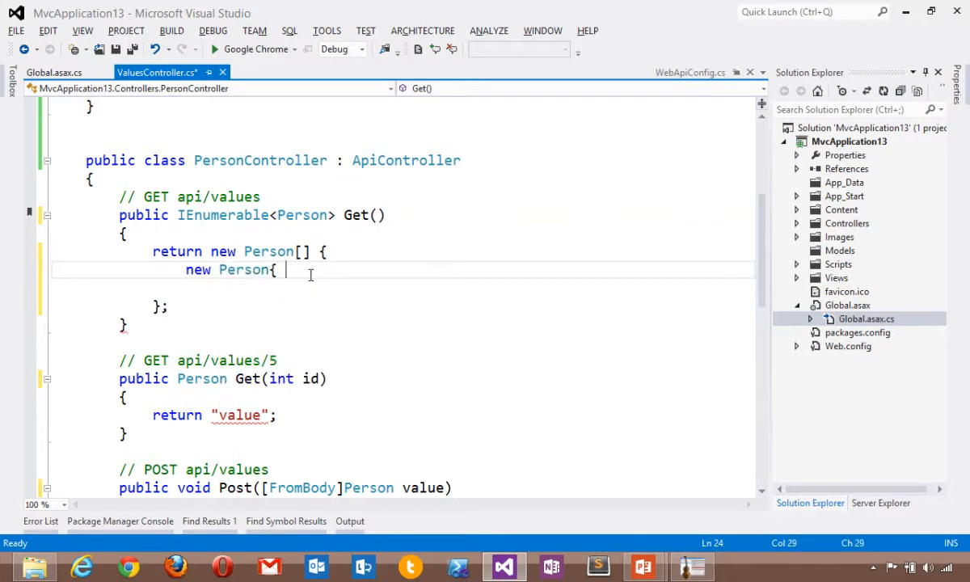
{"action": "type", "text": "ID = 0"}
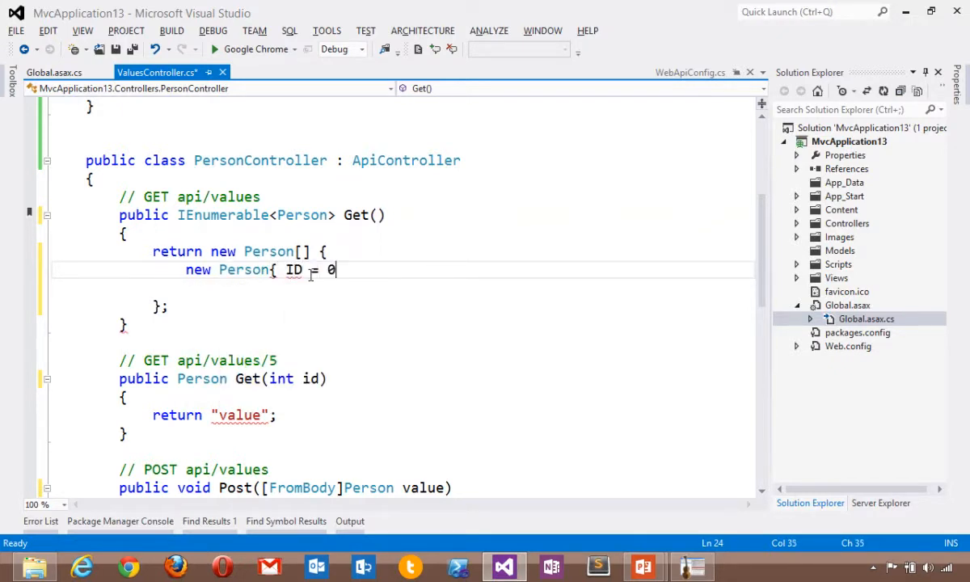
{"action": "type", "text": ", First = \"Scott\", Last = \"Hanselman\"},"}
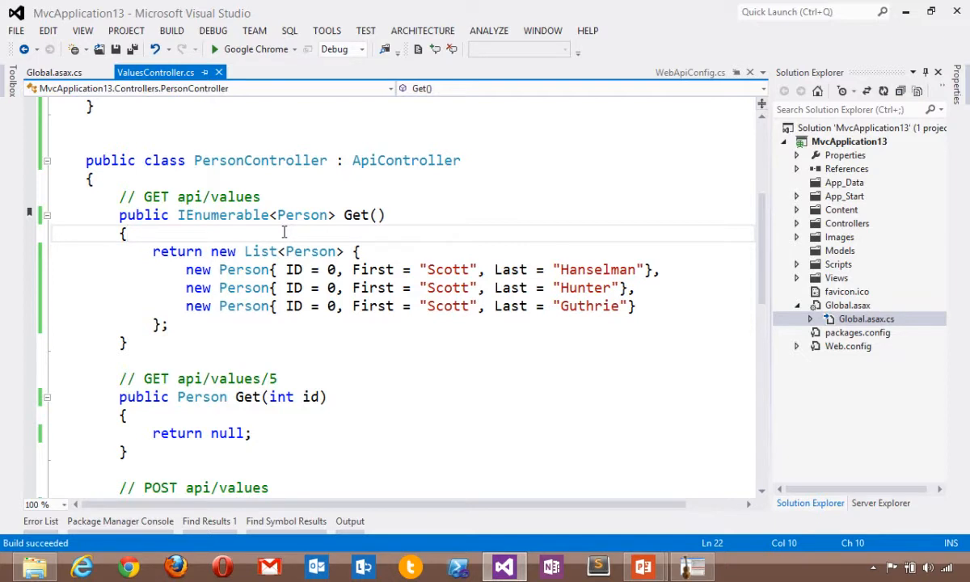
{"action": "mouse_move", "coordinate": [373, 288]}
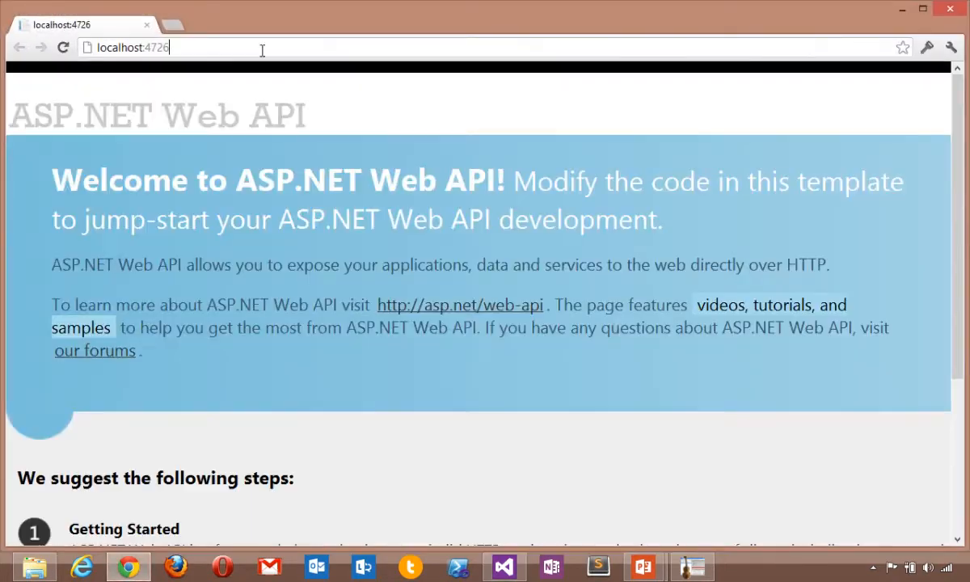
Request localhost:4726/api/Person in Chrome to get the three people as XML
{"action": "type", "text": "/api/Person"}
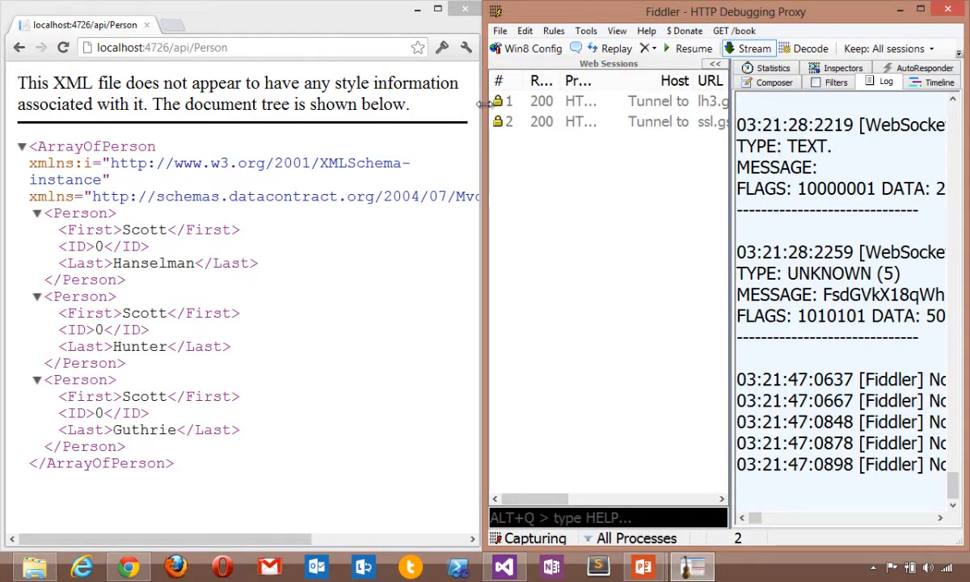
Inspect the captured /api/Person session's headers and XML response, then open Composer
{"action": "left_click", "coordinate": [162, 47]}
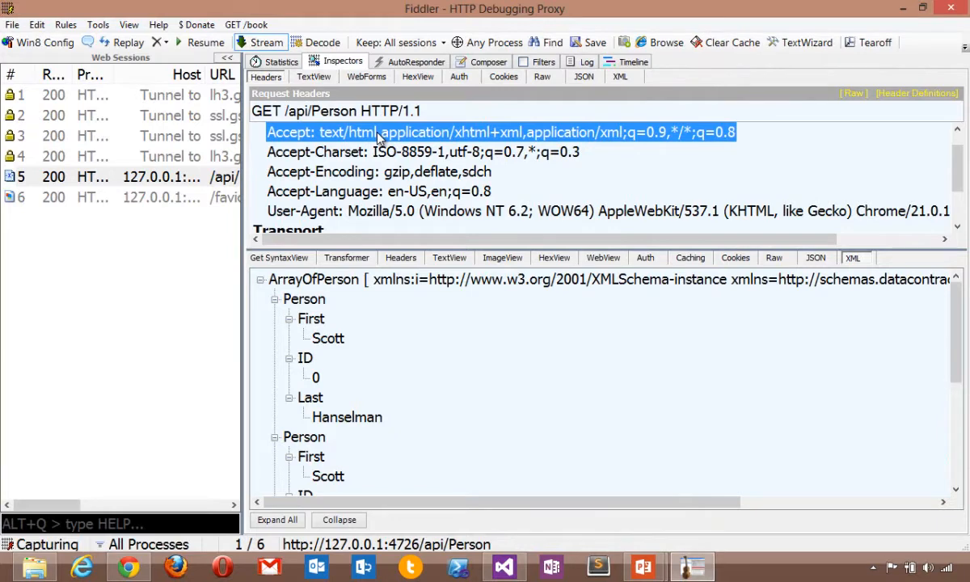
{"action": "mouse_move", "coordinate": [234, 155]}
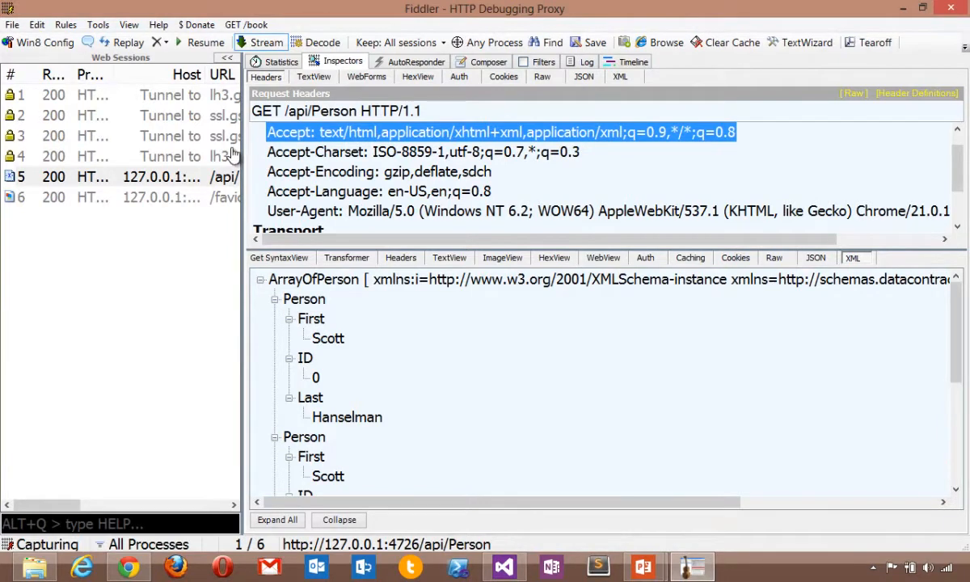
{"action": "left_click", "coordinate": [489, 62]}
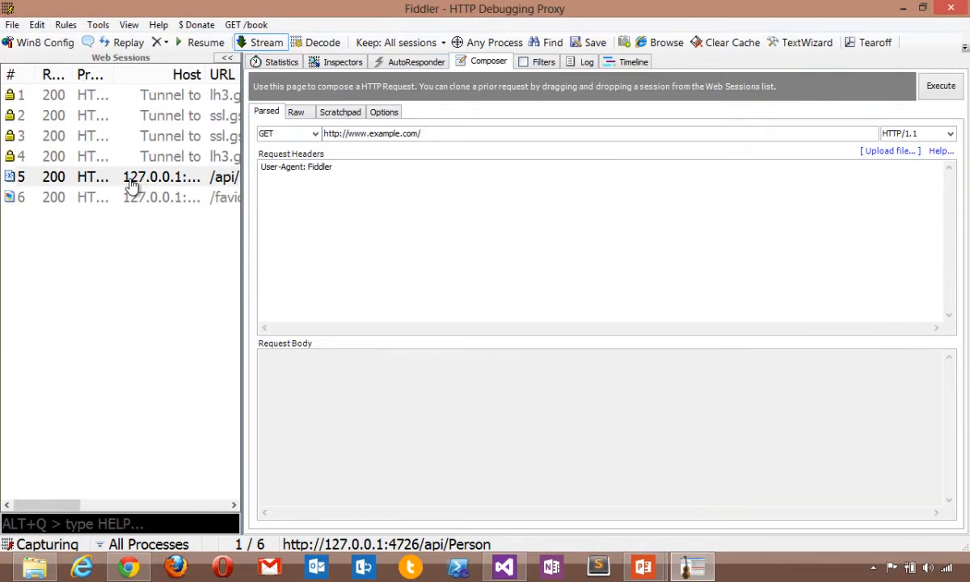
Resend the Person request with Accept: text/json and view the three people as JSON
{"action": "left_click", "coordinate": [121, 177]}
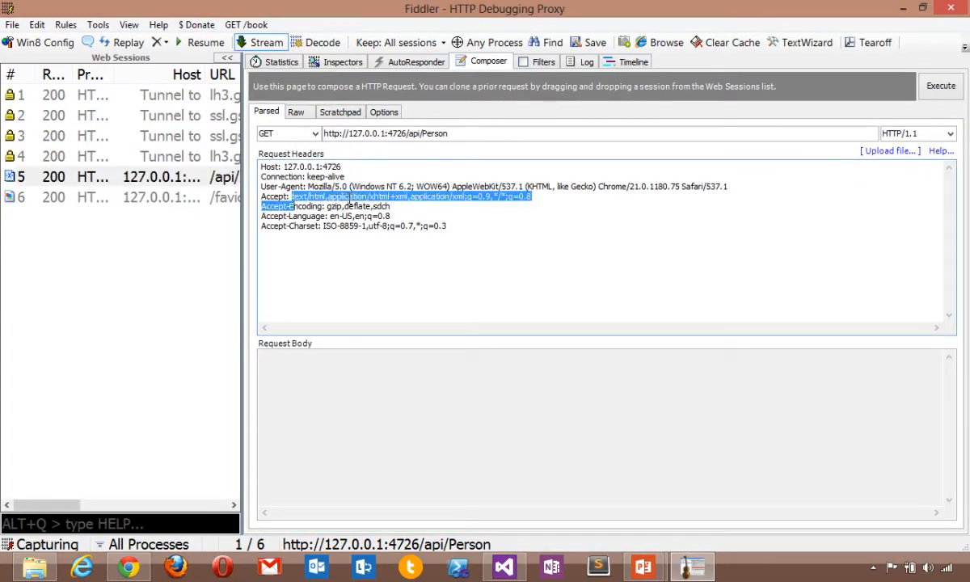
{"action": "type", "text": "text/js"}
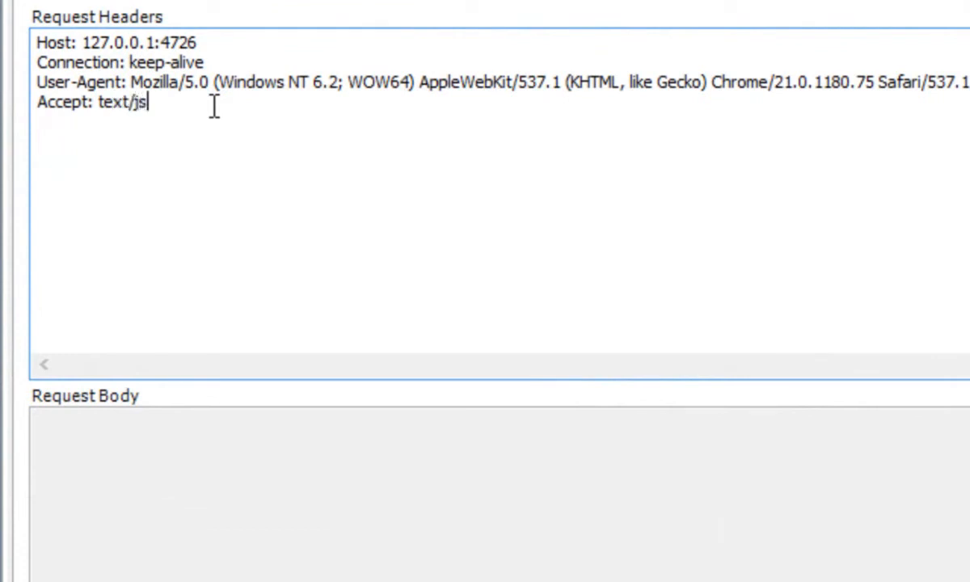
{"action": "type", "text": "on"}
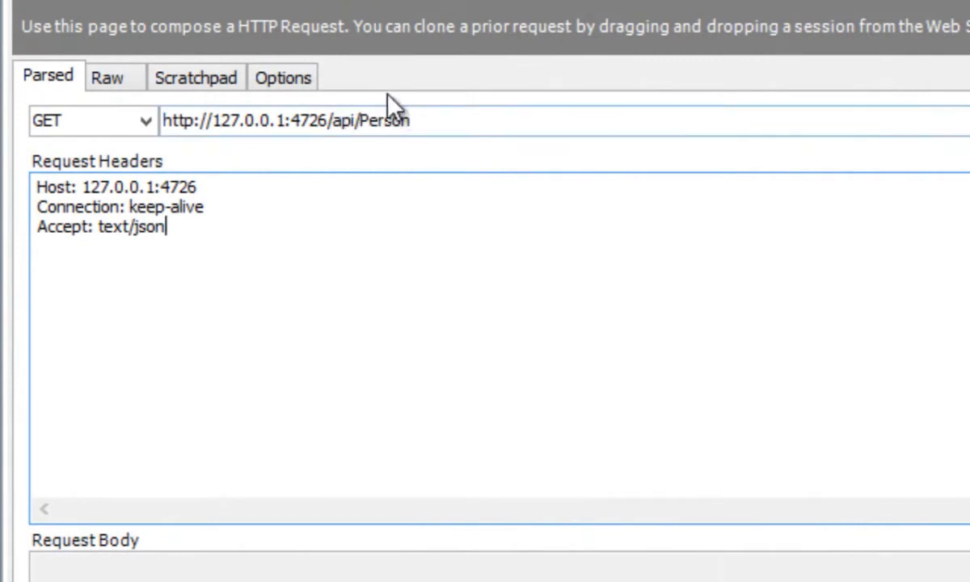
{"action": "mouse_move", "coordinate": [384, 176]}
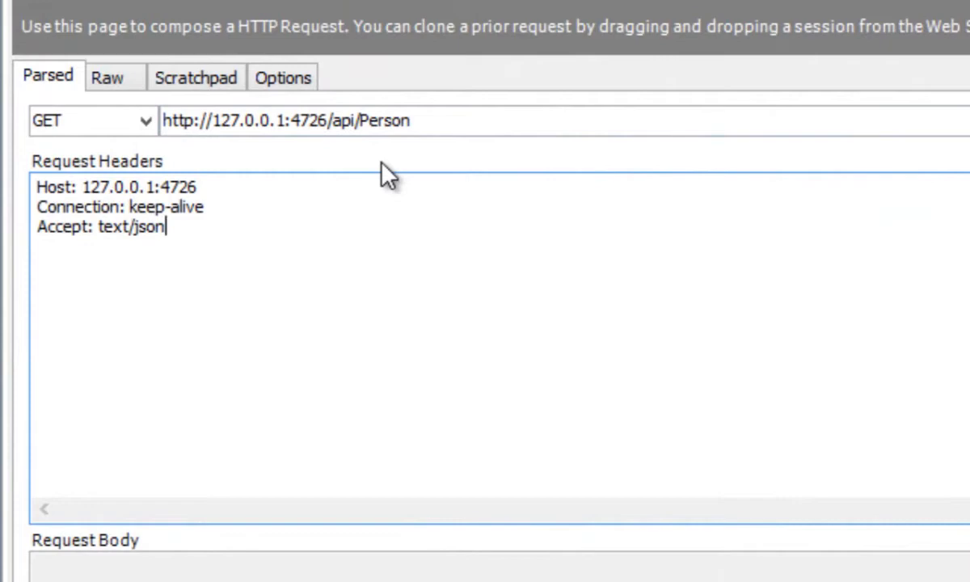
{"action": "mouse_move", "coordinate": [413, 176]}
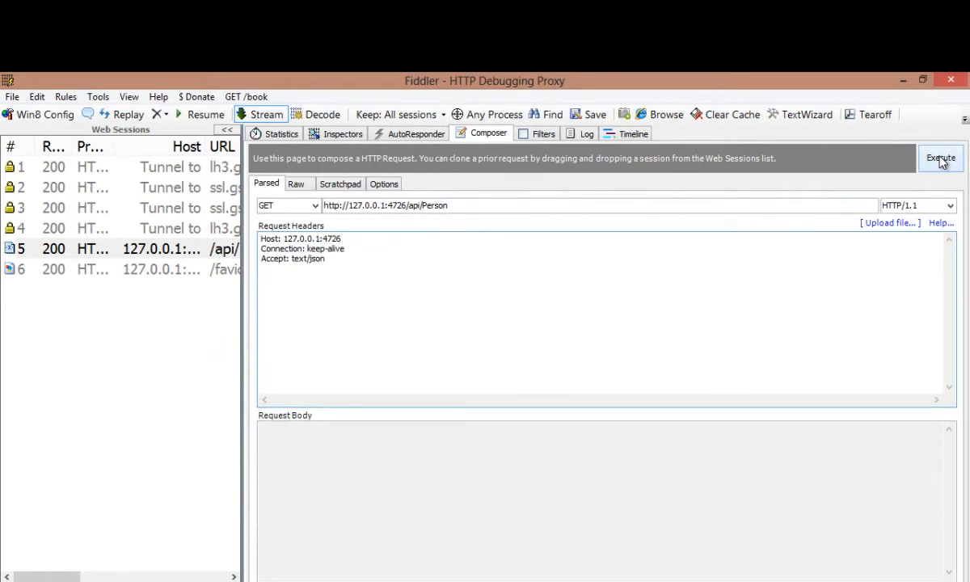
{"action": "left_click", "coordinate": [941, 158]}
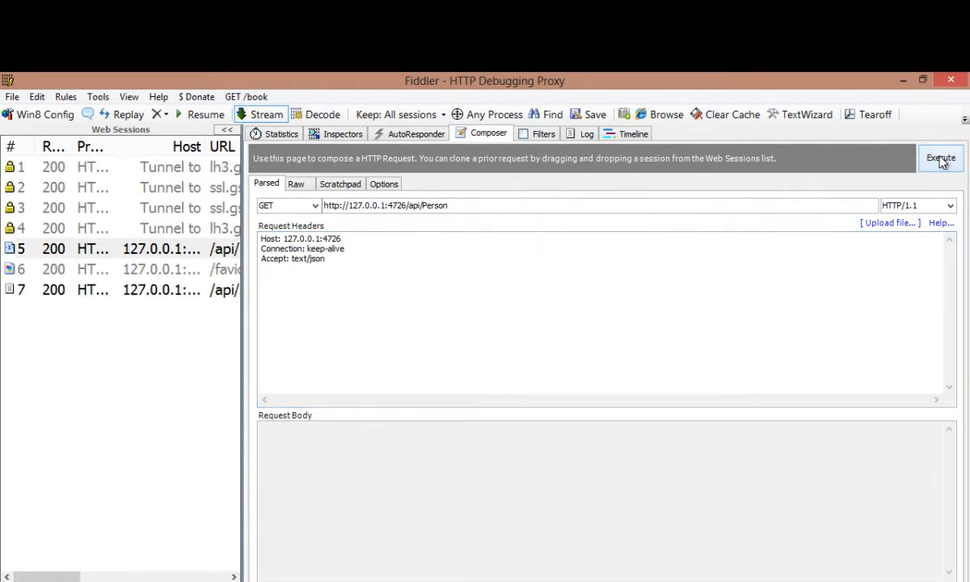
{"action": "left_click", "coordinate": [940, 158]}
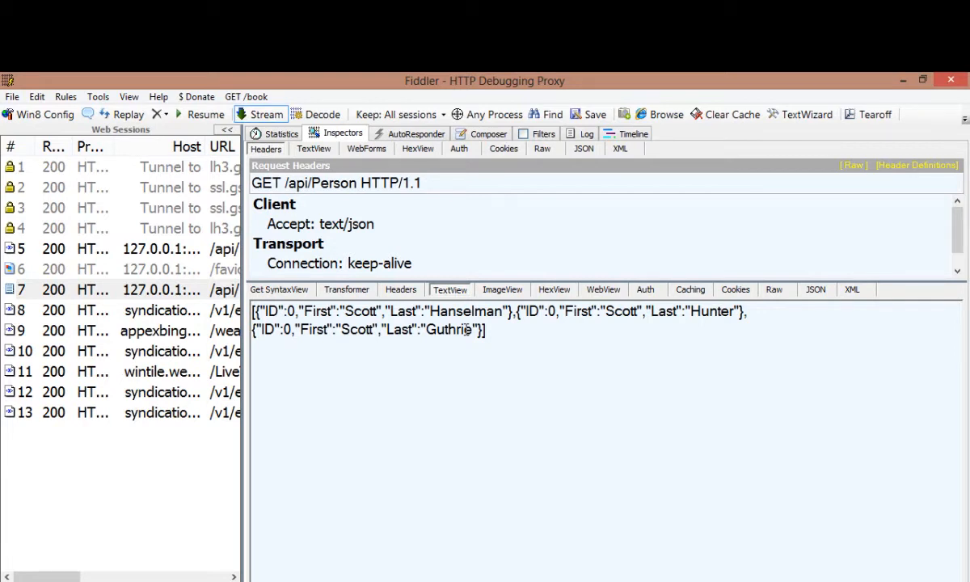
{"action": "mouse_move", "coordinate": [309, 536]}
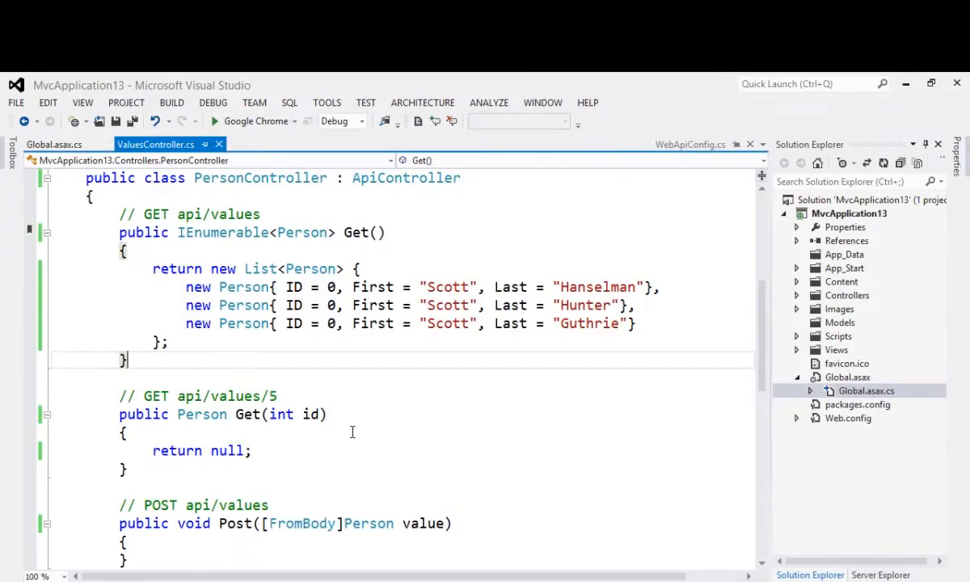
Add a breakpoint on the Post method that takes a Person from the body
{"action": "scroll", "scroll_direction": "down", "scroll_amount": 3}
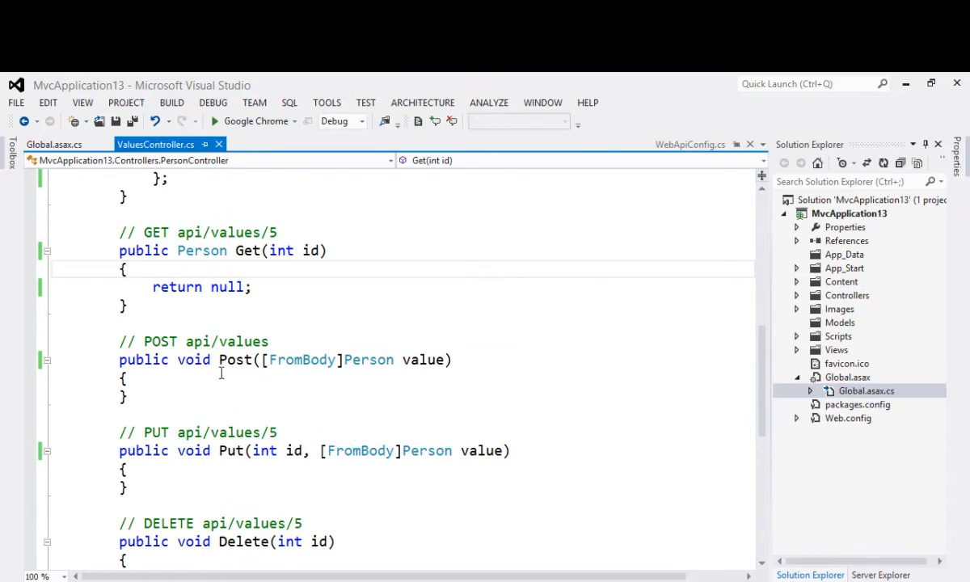
{"action": "double_click", "coordinate": [236, 360]}
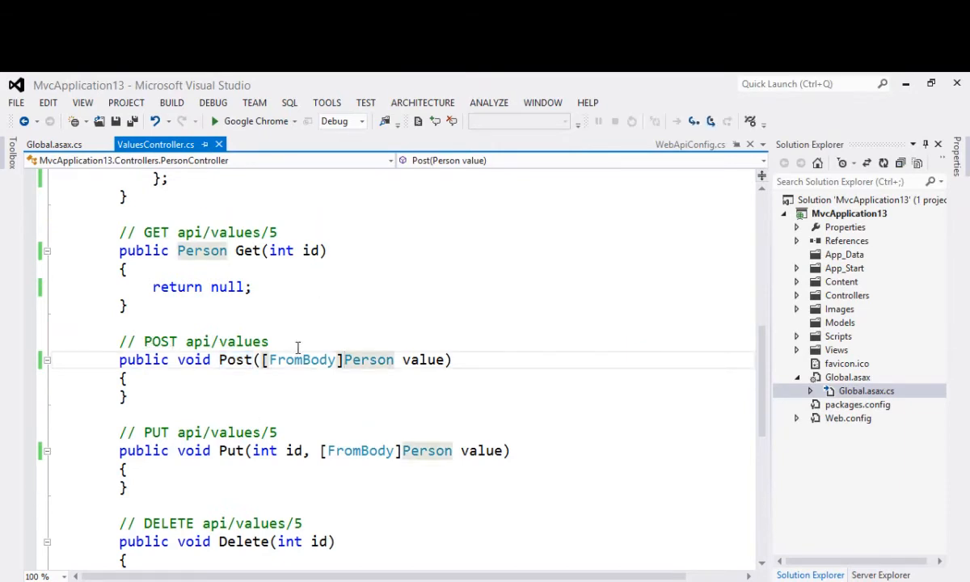
{"action": "left_click", "coordinate": [212, 102]}
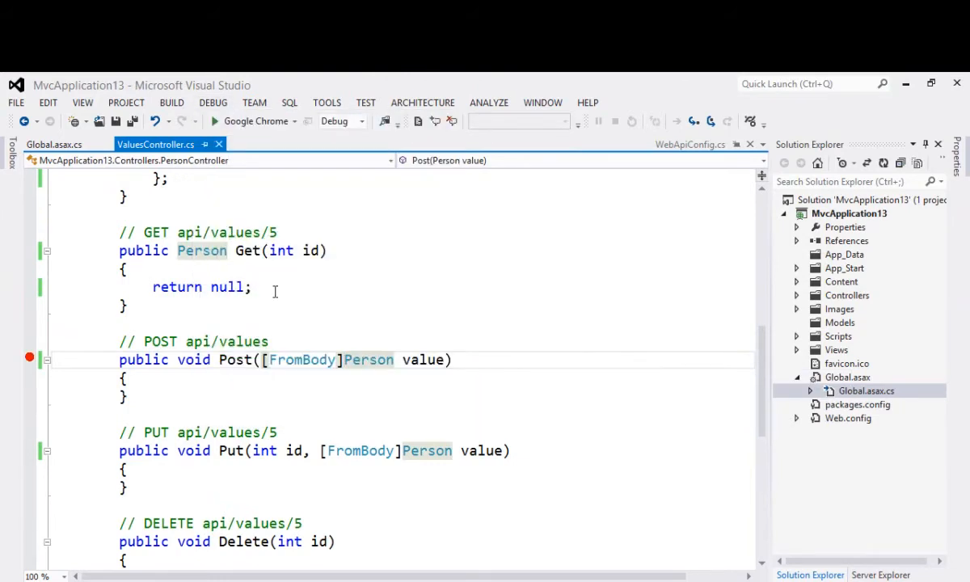
{"action": "mouse_move", "coordinate": [259, 121]}
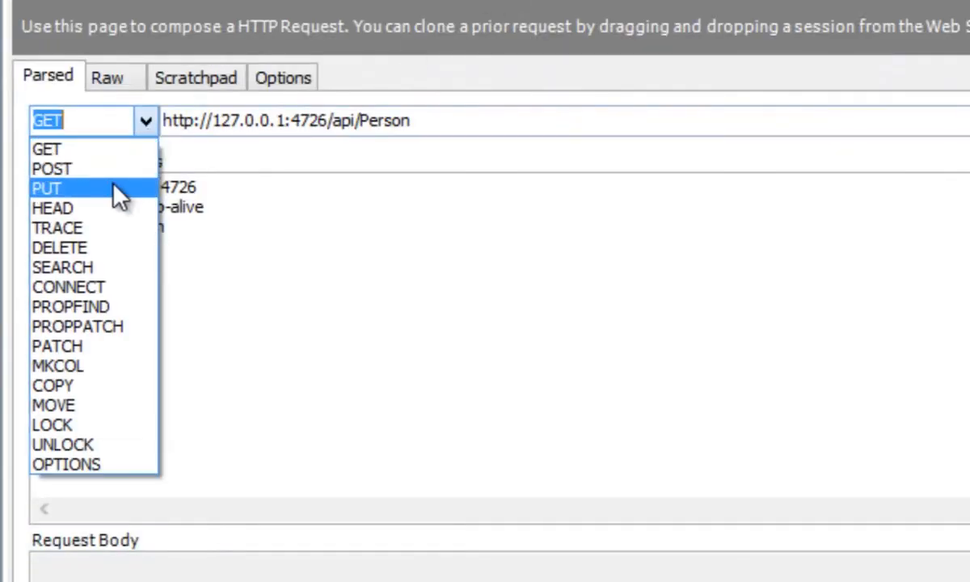
Compose a POST with Content-Type: text/json and a JSON Person body with Last 'Foo'
{"action": "left_click", "coordinate": [52, 168]}
{"action": "type", "text": "Cont"}
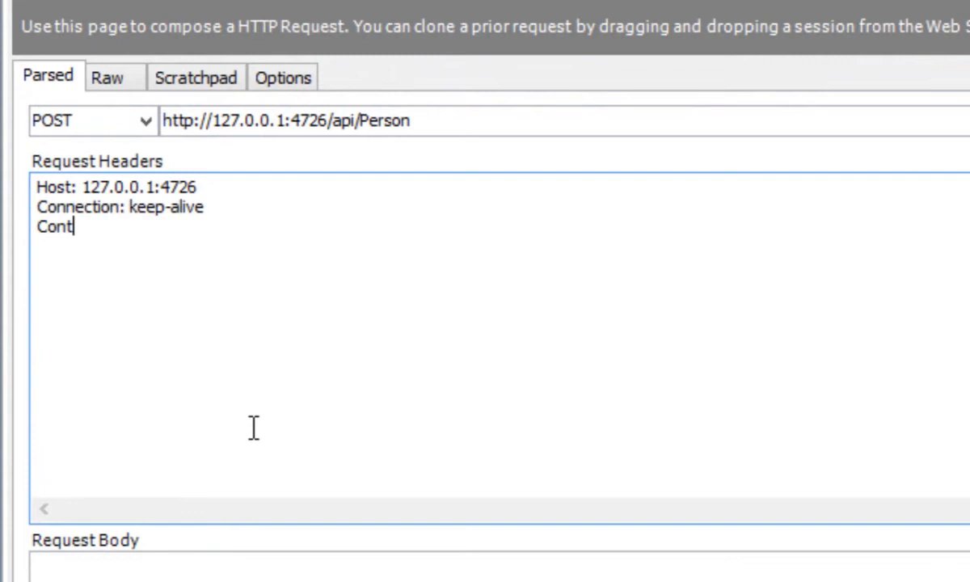
{"action": "type", "text": "ent-Type: text"}
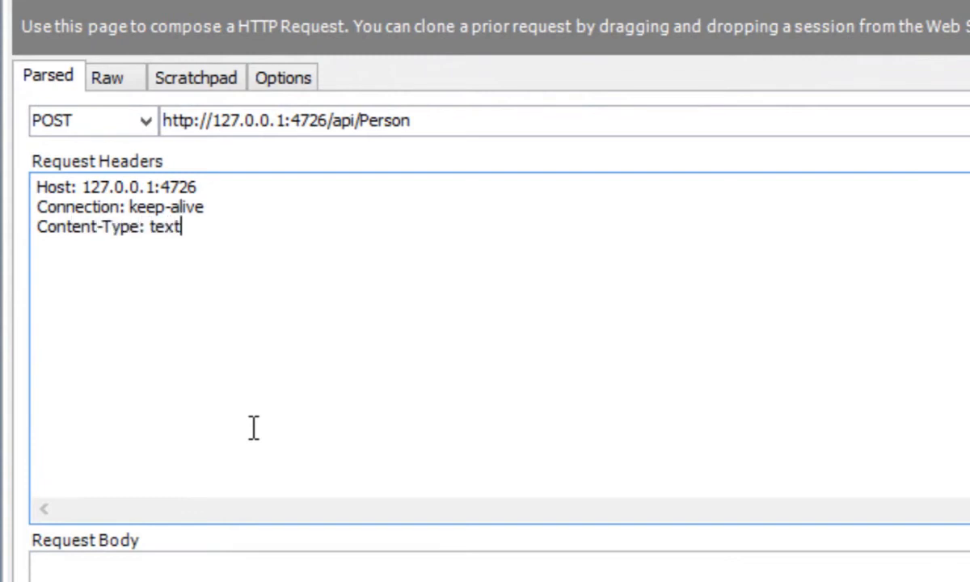
{"action": "type", "text": "/json"}
{"action": "left_click", "coordinate": [500, 567]}
{"action": "type", "text": "{\"ID\":0,\"First\":\"Scott\",\"Last\":\"Hanselman"}
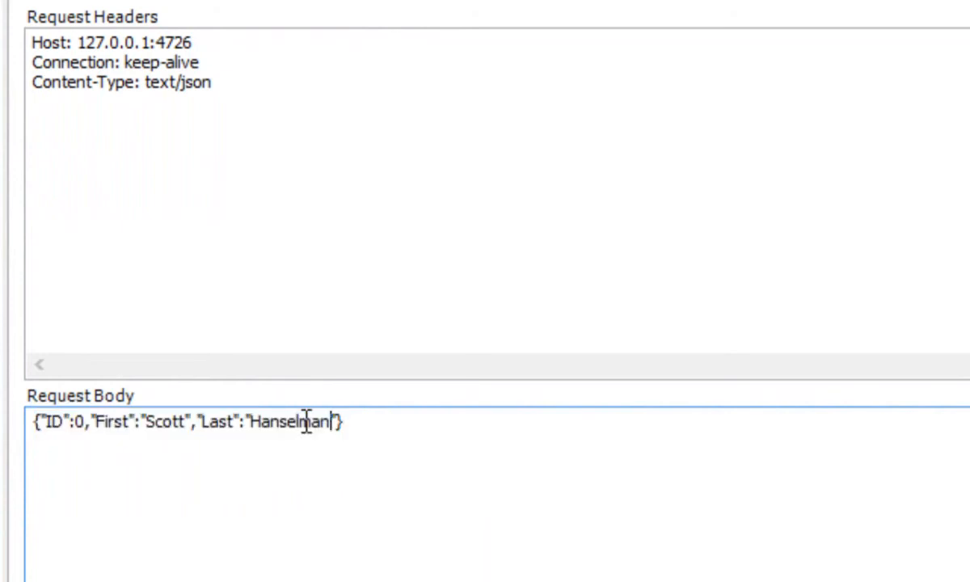
{"action": "type", "text": "Foo"}
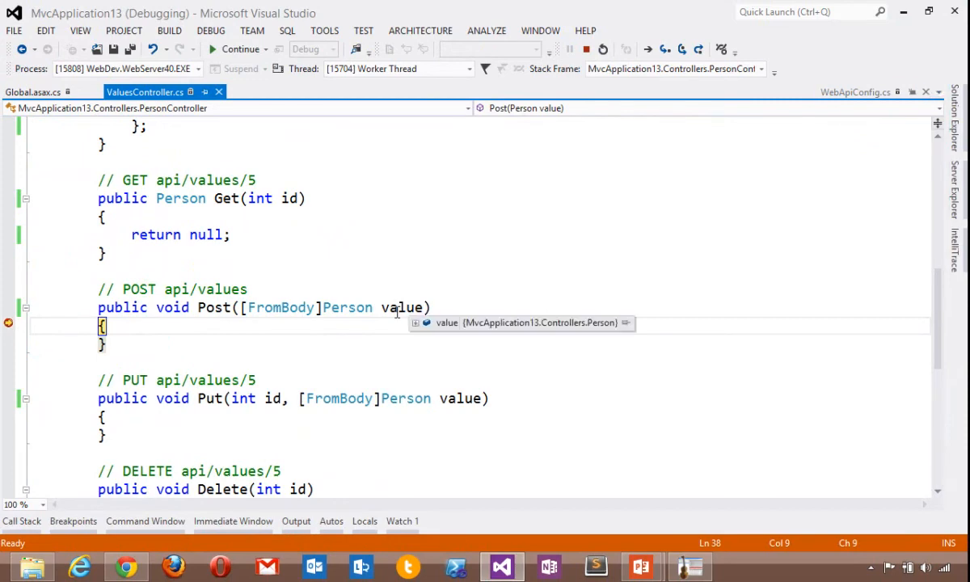
Expand the value DataTip at the breakpoint: First 'Scott', ID 6, Last 'Foo'
{"action": "left_click", "coordinate": [415, 323]}
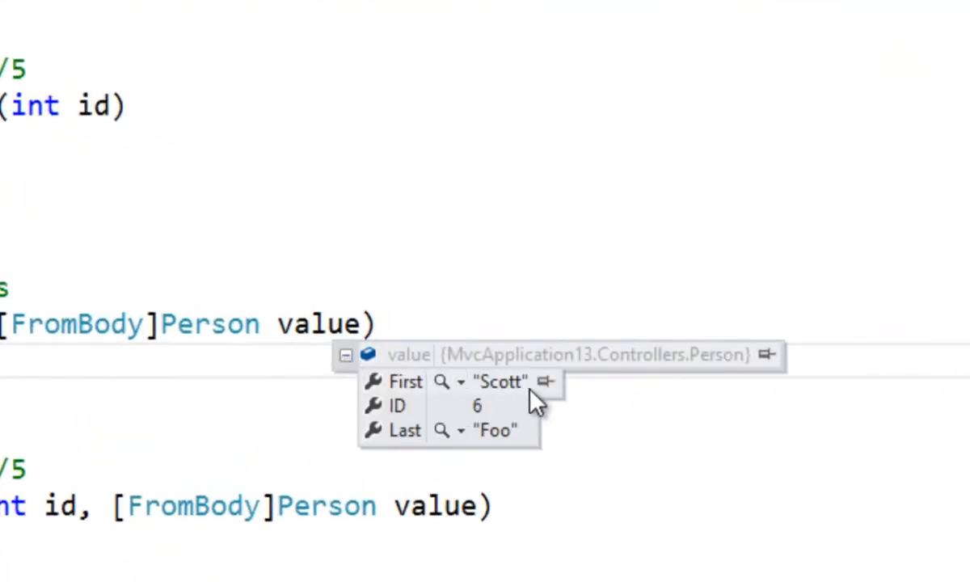